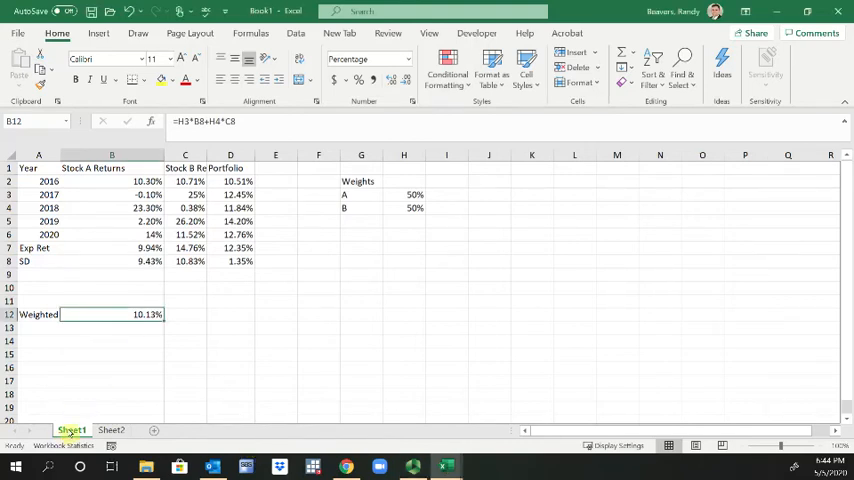
# - Copy Sheet1 to the end of the workbook as Sheet1 (2) and delete its Weighted row
pyautogui.rightClick(71, 430)
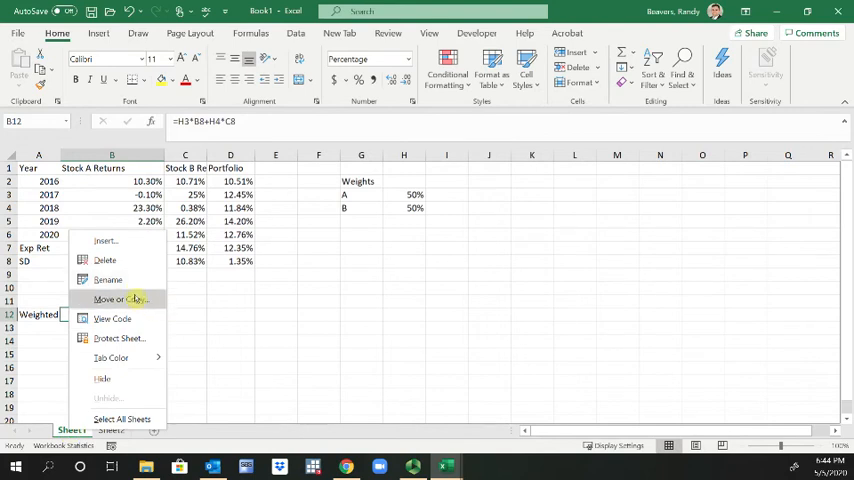
pyautogui.moveTo(105, 241)
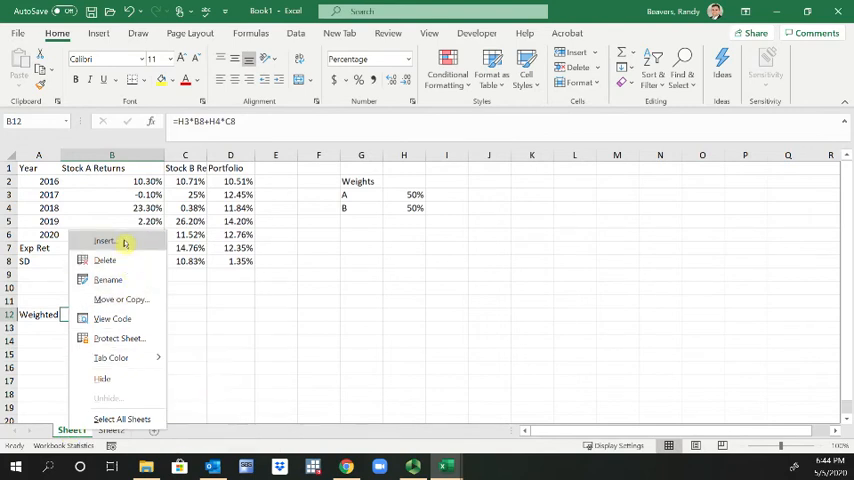
pyautogui.click(121, 299)
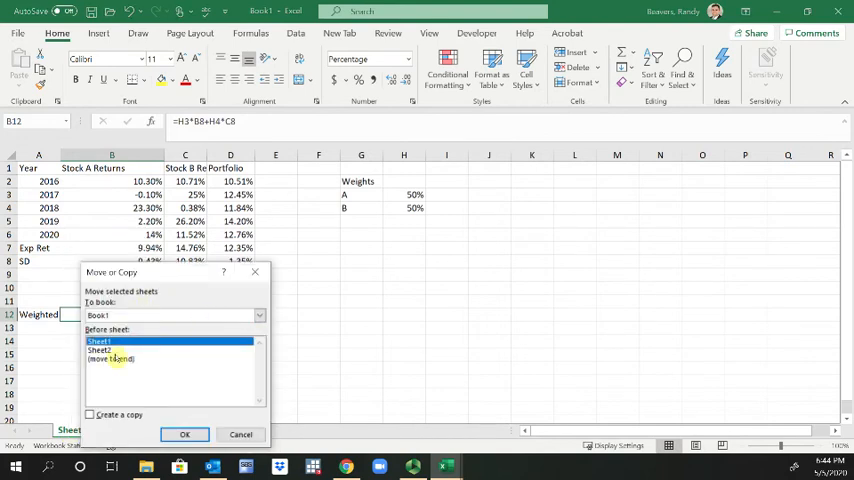
pyautogui.click(184, 434)
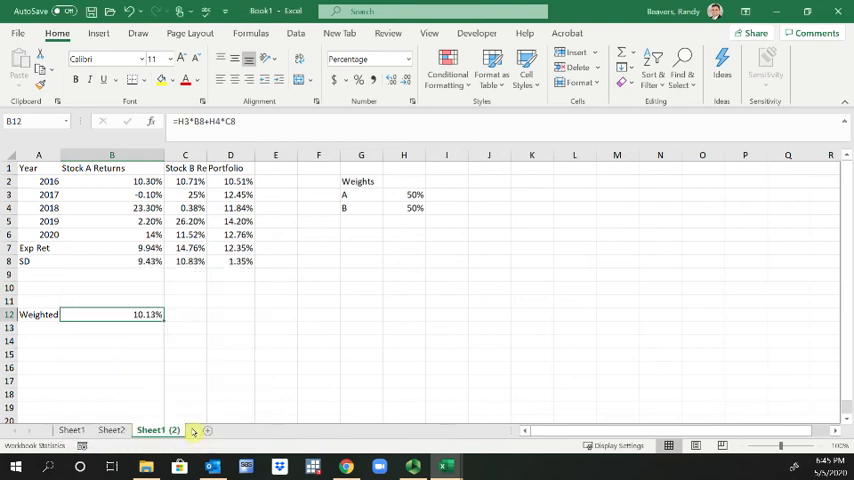
pyautogui.click(39, 314)
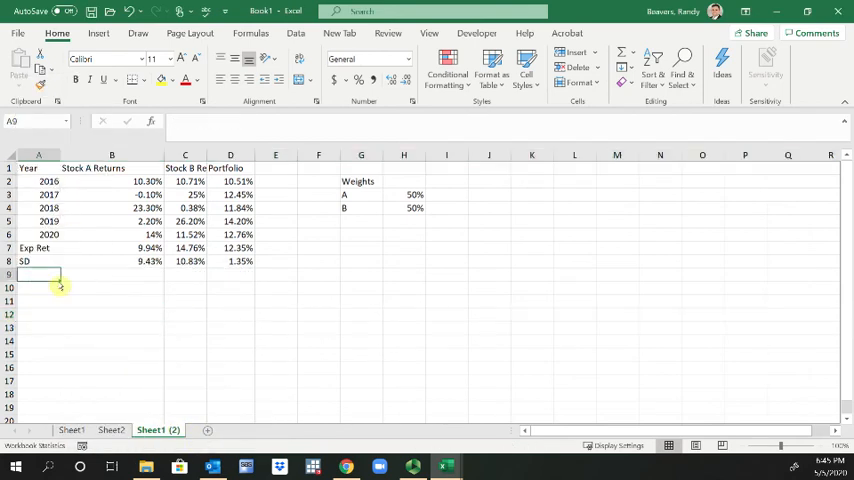
# - Label A9:A10 Correlation and Covariance and enter =CORREL(B2:B6,C2:C6) in B9, giving -97.41%
pyautogui.write('Correlation')
pyautogui.click(39, 287)
pyautogui.write('Covariance')
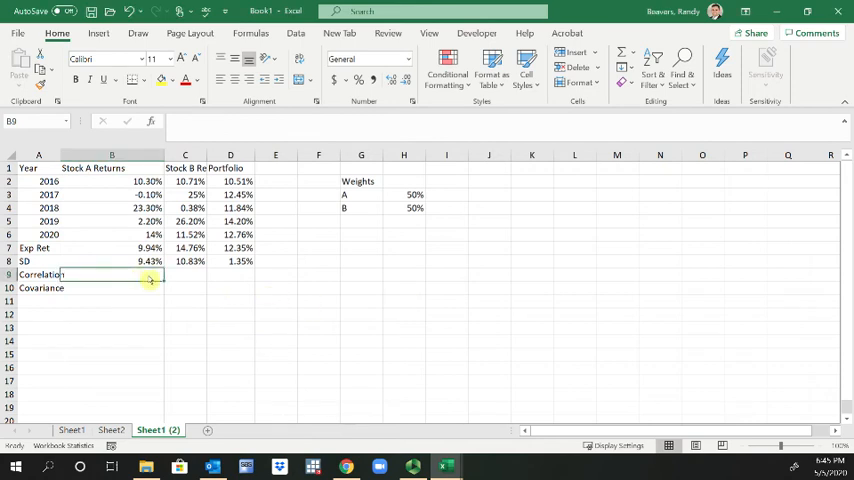
pyautogui.write('=correl')
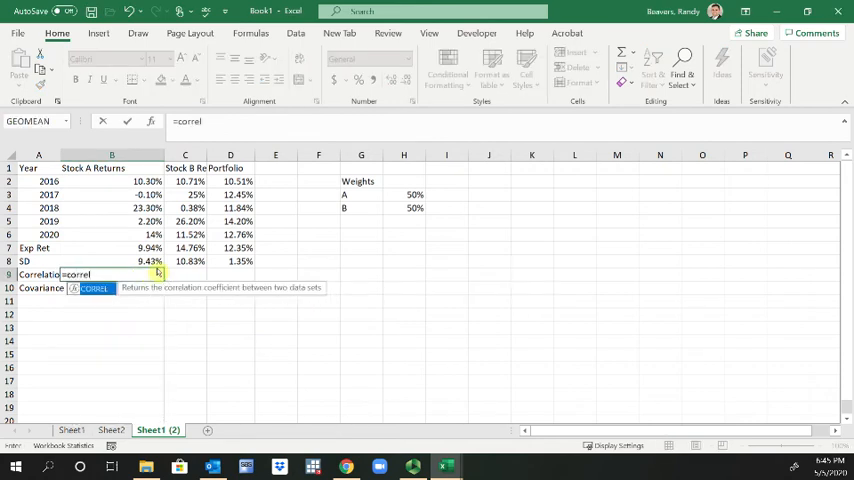
pyautogui.write('(')
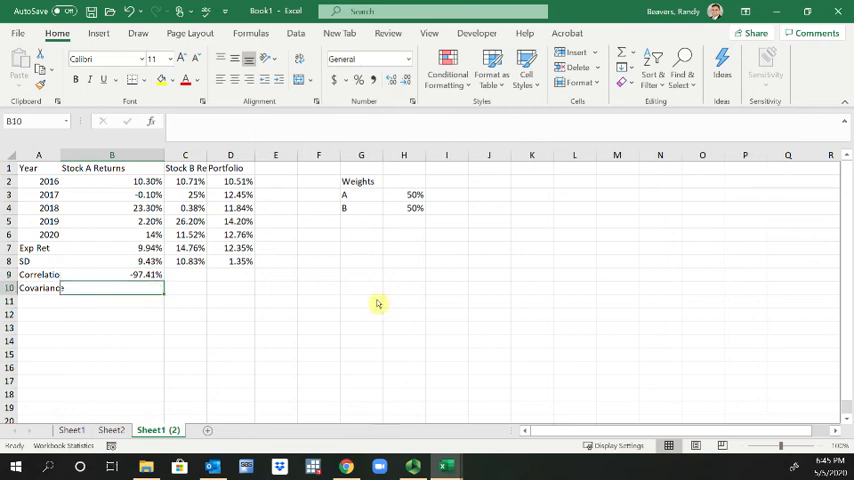
pyautogui.moveTo(706, 191)
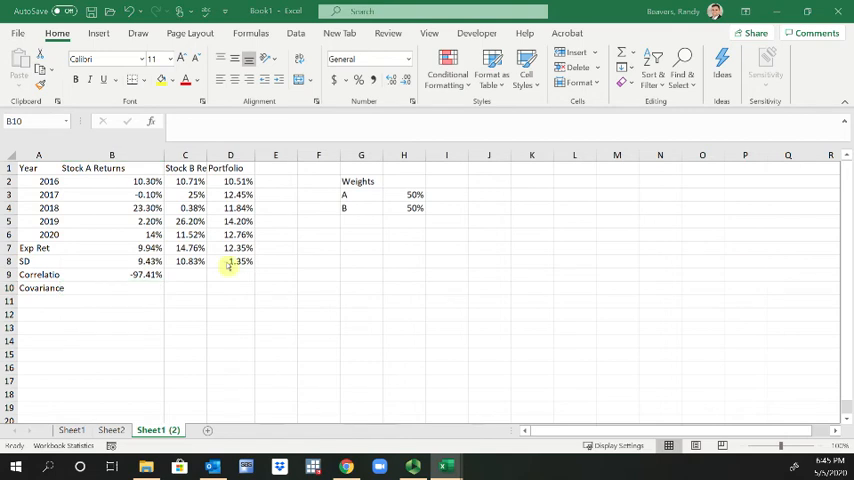
# - Enter =COVARIANCE.S(B2:B6,C2:C6) in B10, giving -0.00995
pyautogui.click(111, 301)
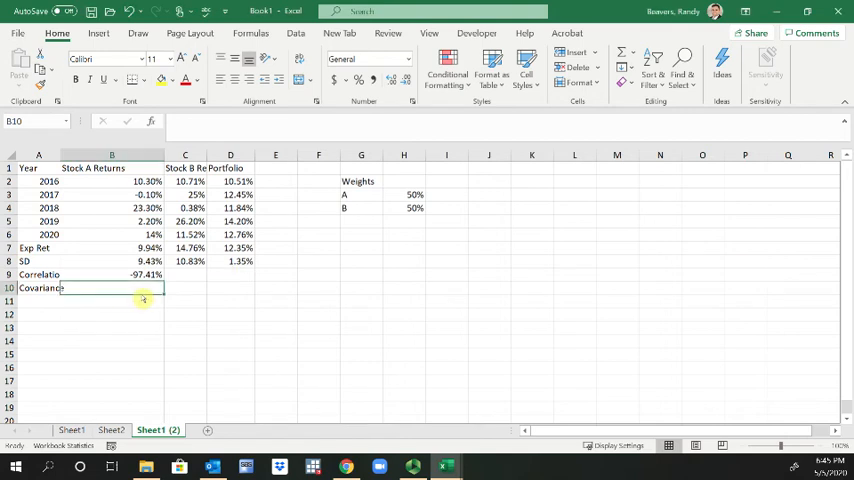
pyautogui.write('=covar')
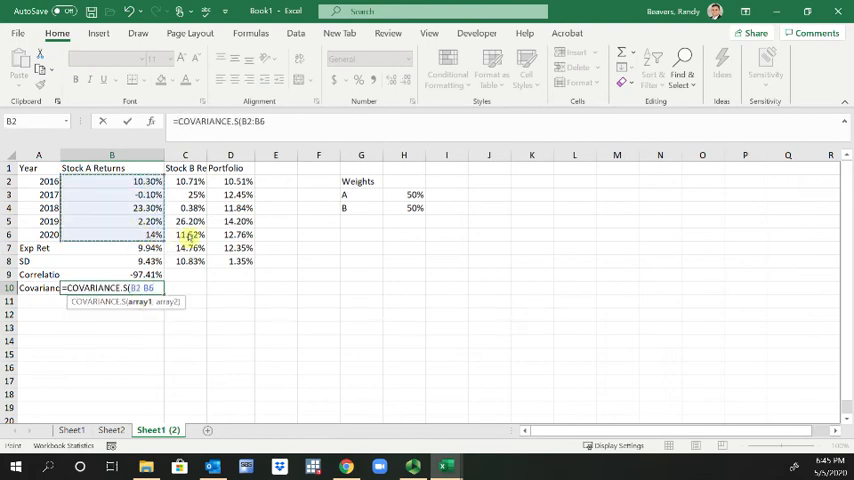
pyautogui.moveTo(185, 181); pyautogui.dragTo(185, 234)
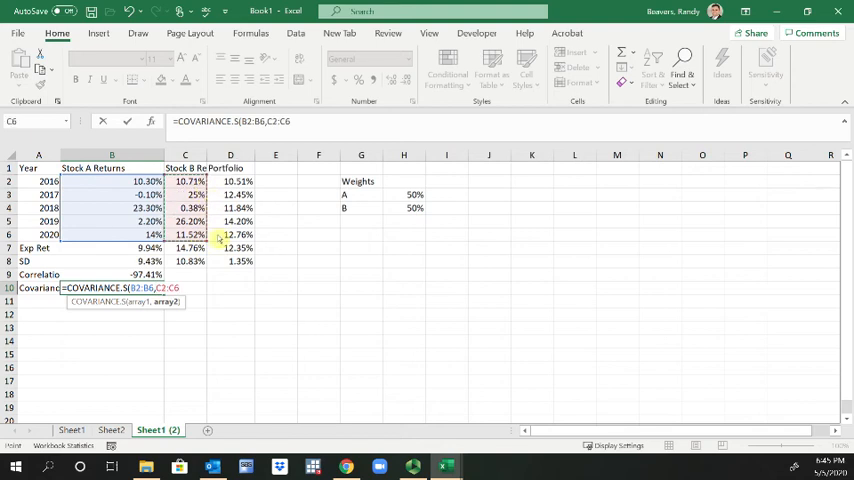
pyautogui.press('Enter')
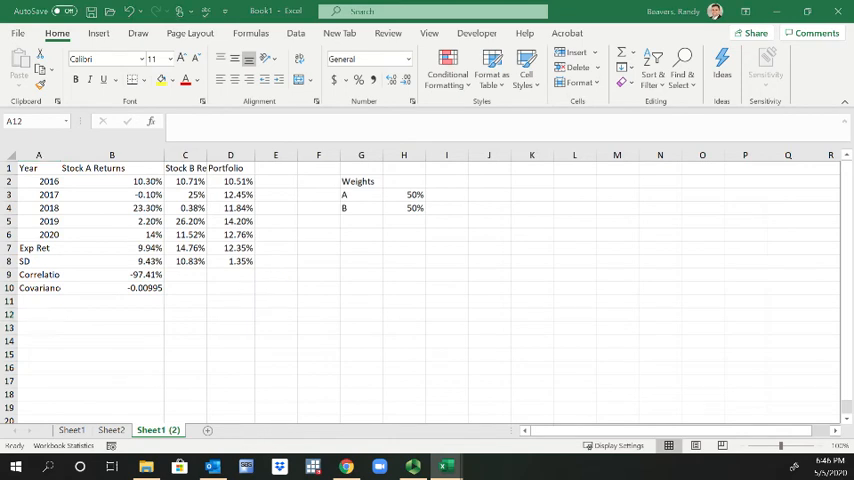
# - Type the Weights, A, B and Port. Std. Dev headings in A12:C13
pyautogui.click(38, 314)
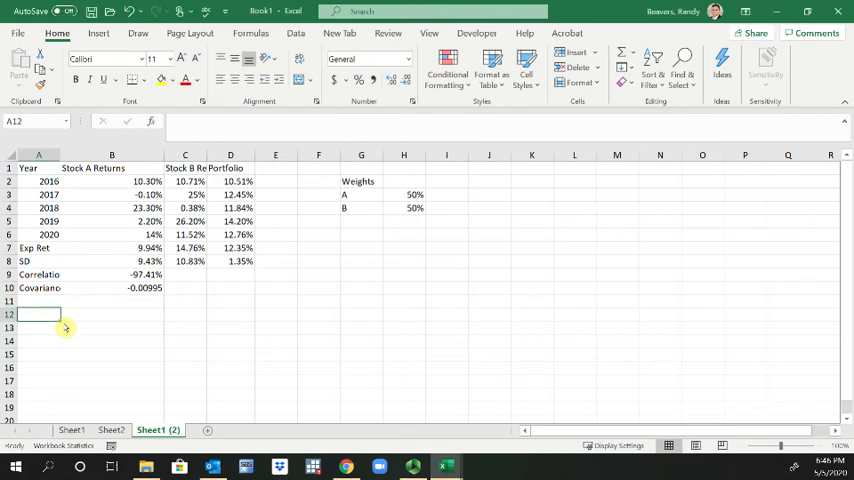
pyautogui.moveTo(201, 328)
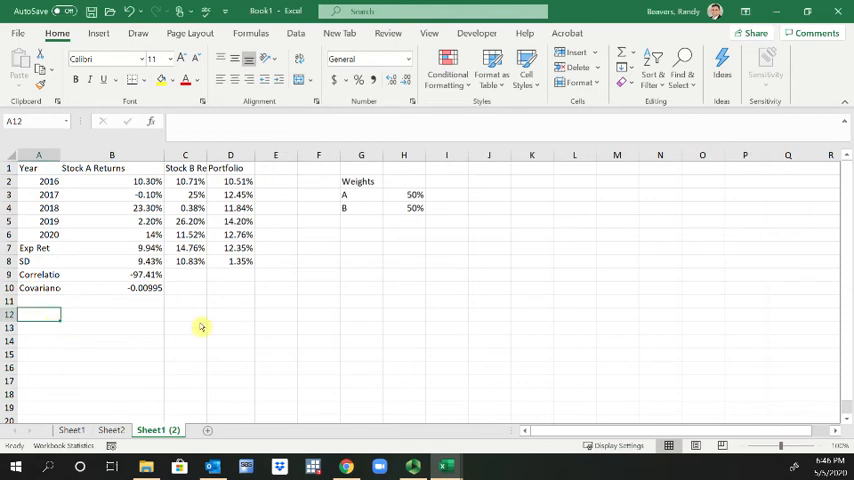
pyautogui.write('Weights')
pyautogui.click(39, 327)
pyautogui.write('A')
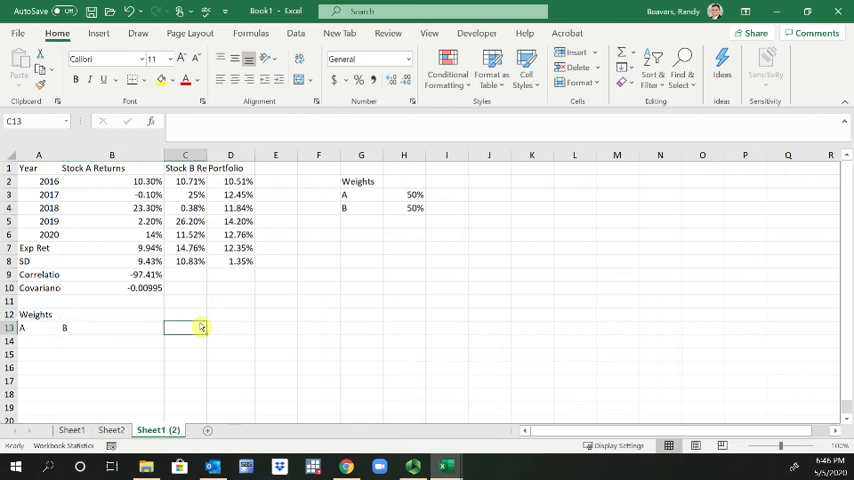
pyautogui.write('Port. Std Dev')
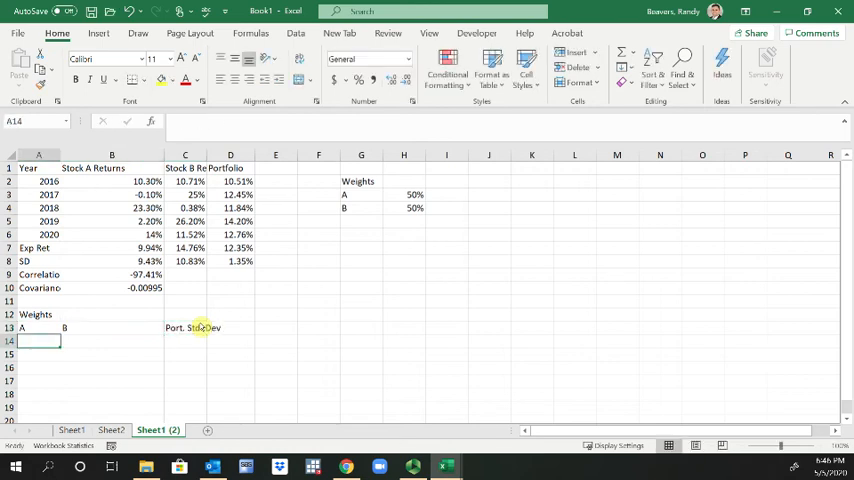
# - Fill A14:A24 with weights 100% down to 0% and B14:B24 with =100%-A14
pyautogui.write('100%')
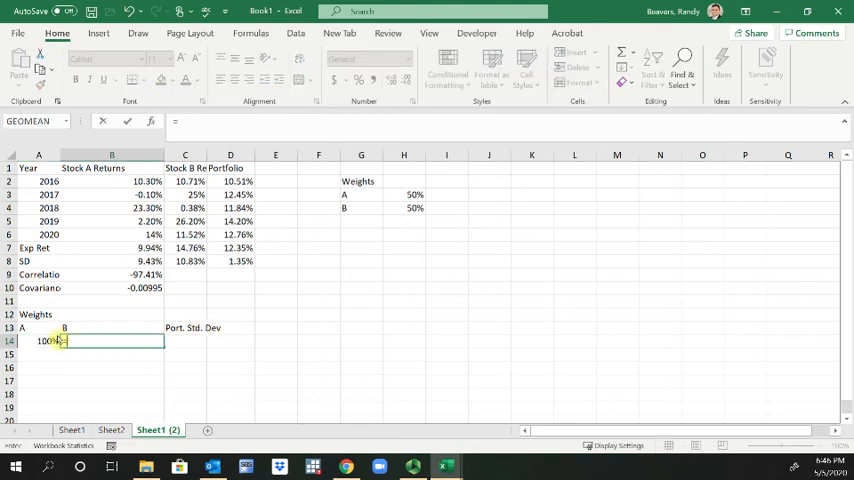
pyautogui.write('=A14')
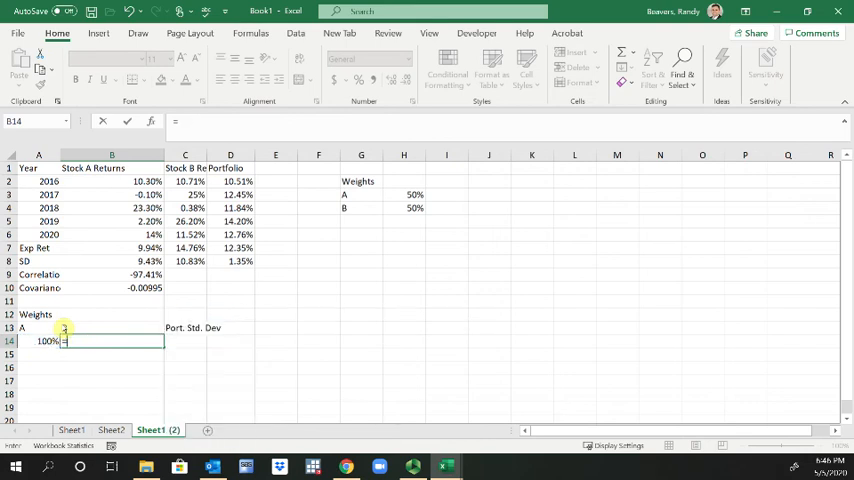
pyautogui.write('=100%-')
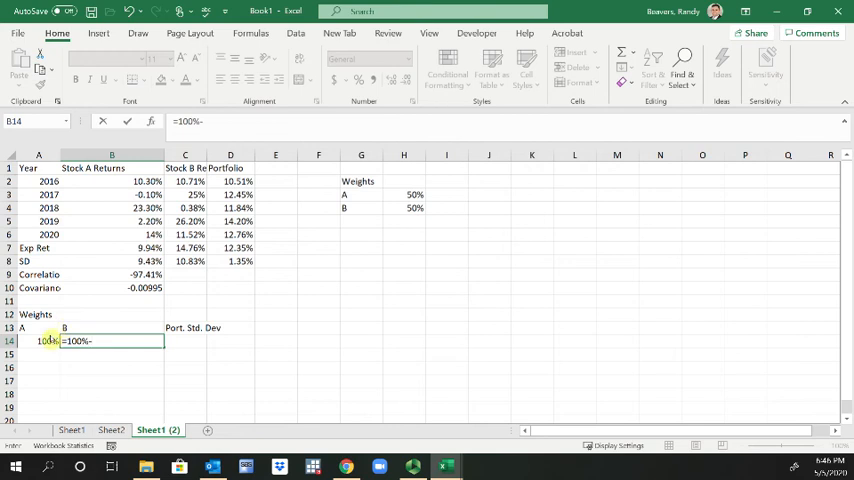
pyautogui.press('enter')
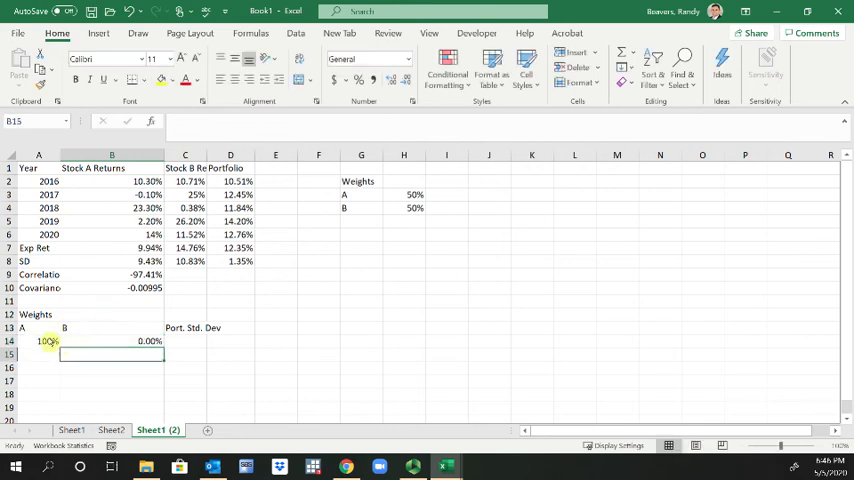
pyautogui.write('90%')
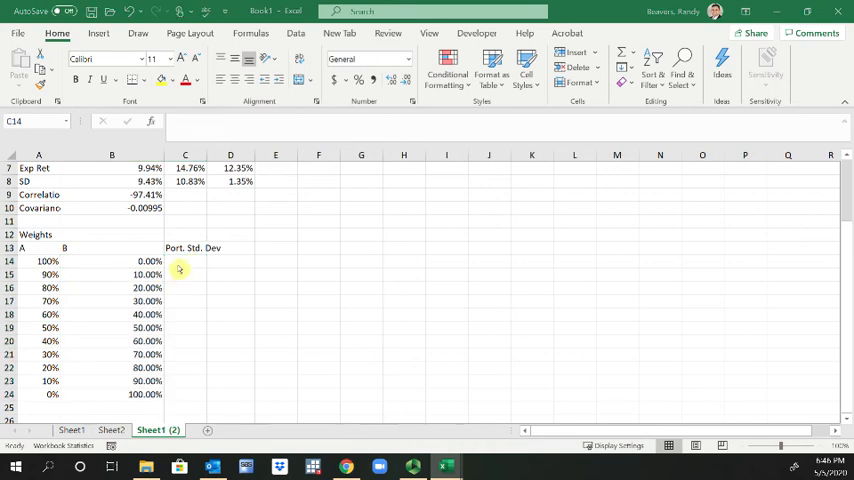
# - Enter =SQRT(A14^2*$B$8^2+B14^2*$C$8^2+2*A14*B14*B10) in C14
pyautogui.write('=sqrt')
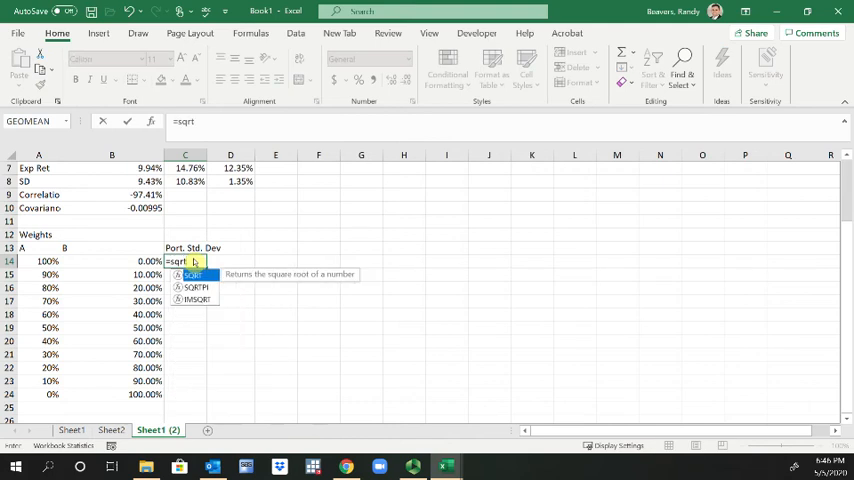
pyautogui.write('(')
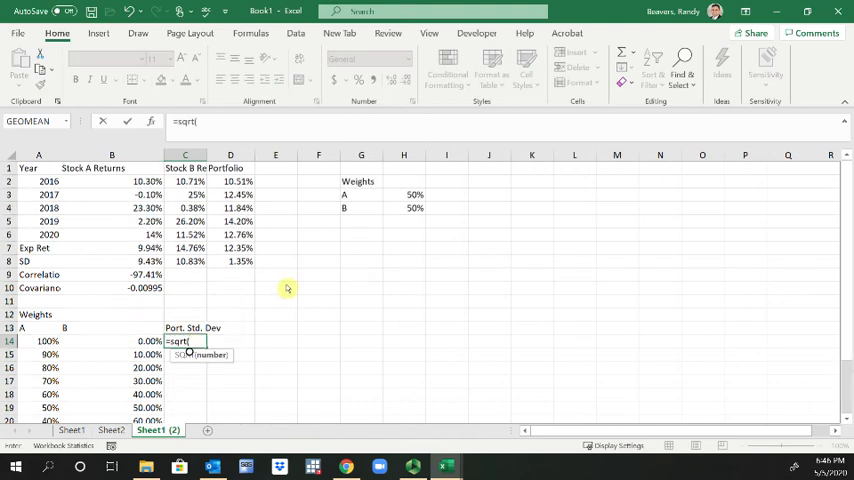
pyautogui.click(47, 341)
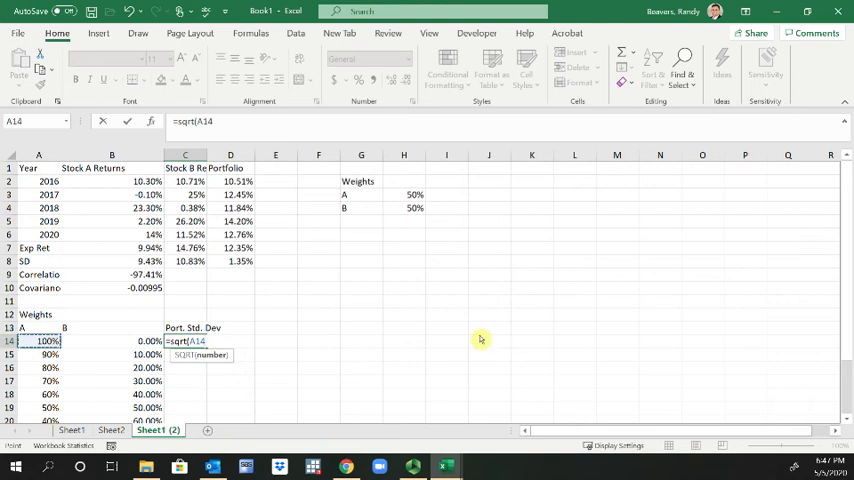
pyautogui.write('^2*B8')
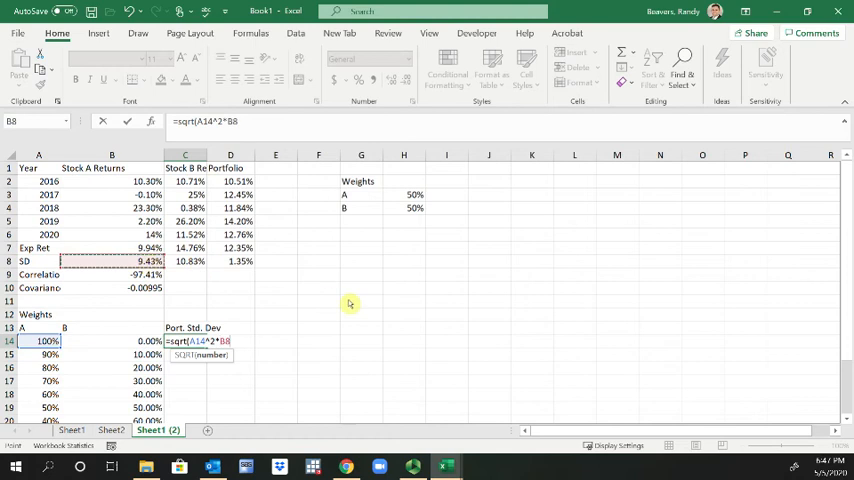
pyautogui.press('f4')
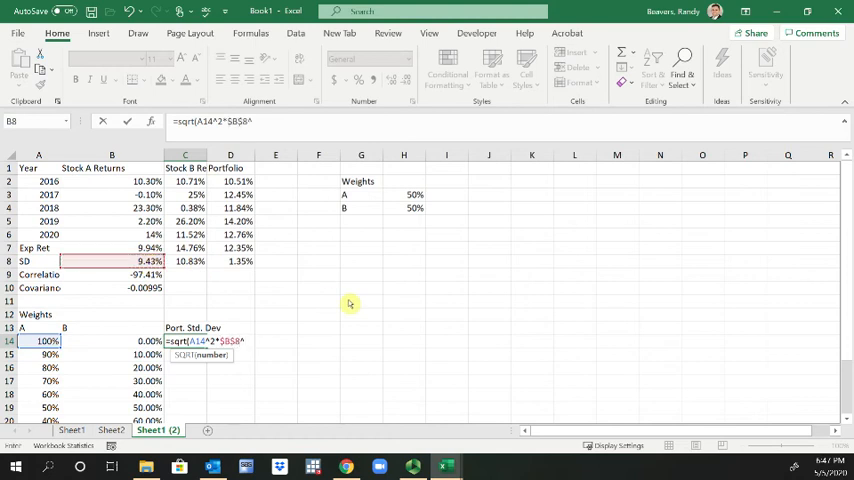
pyautogui.write('b')
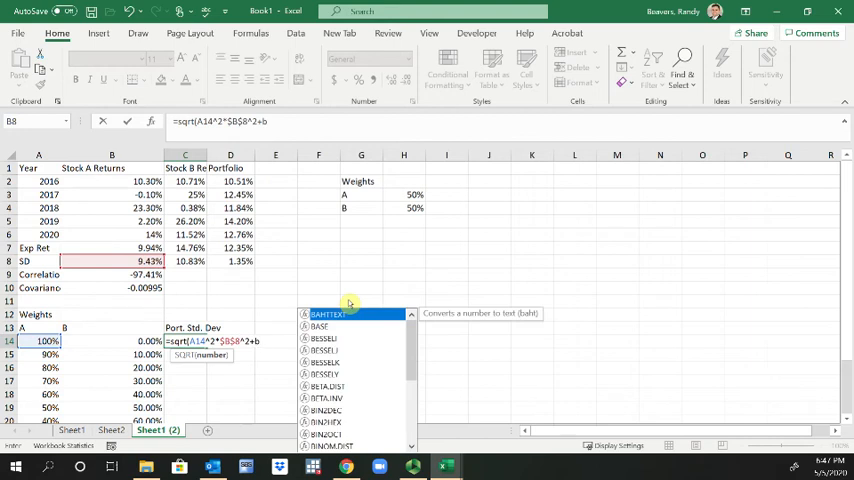
pyautogui.write('14')
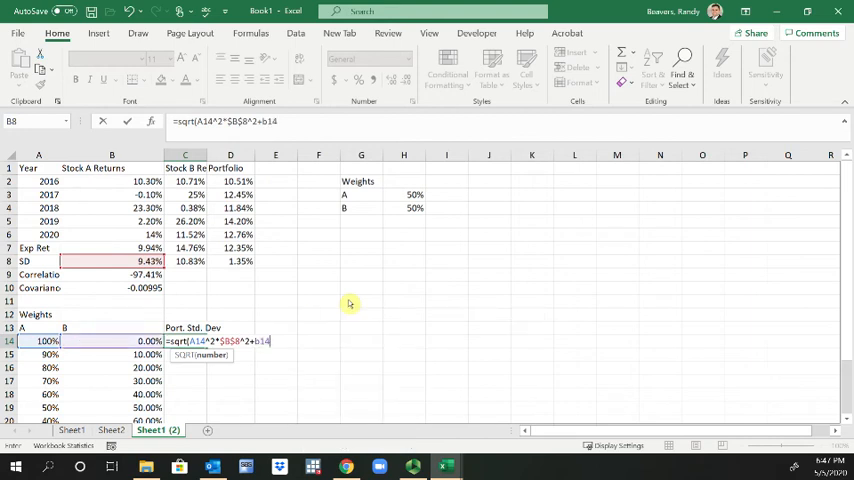
pyautogui.write('^2*')
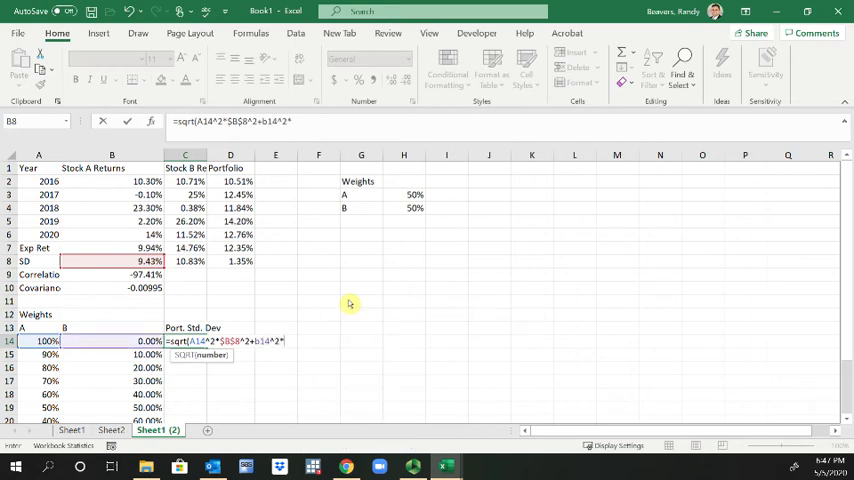
pyautogui.write('c')
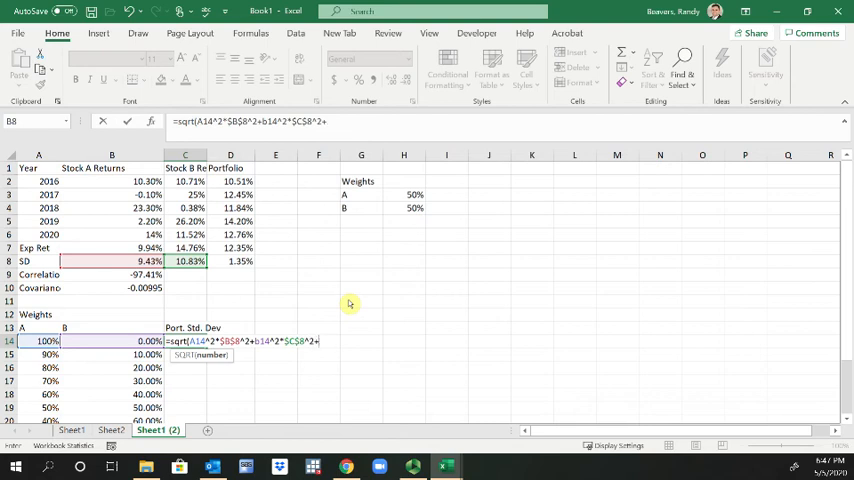
pyautogui.write('2*a14')
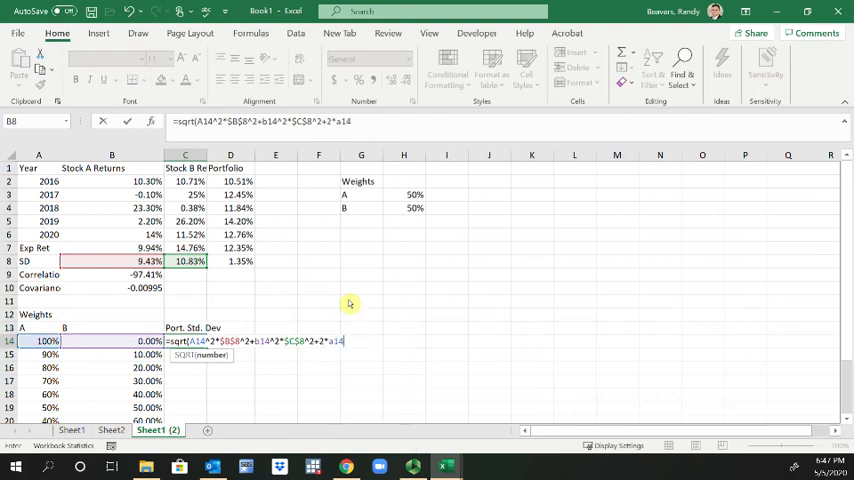
pyautogui.write('*b1')
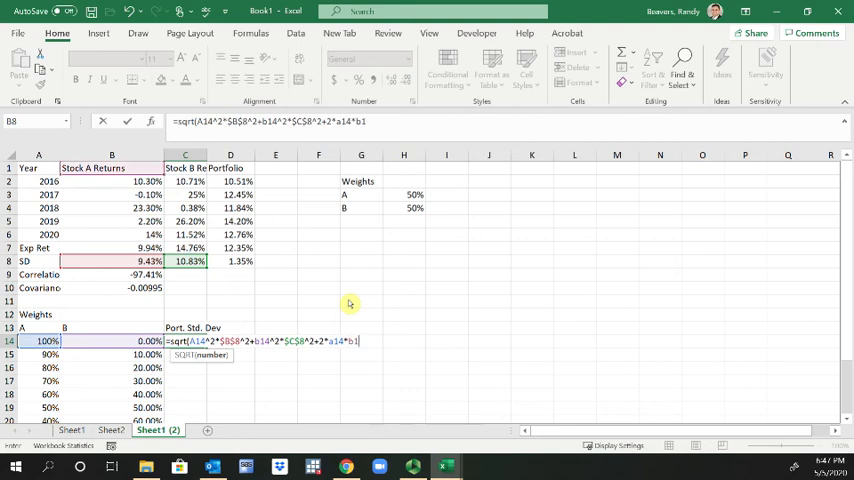
pyautogui.write('b10)')
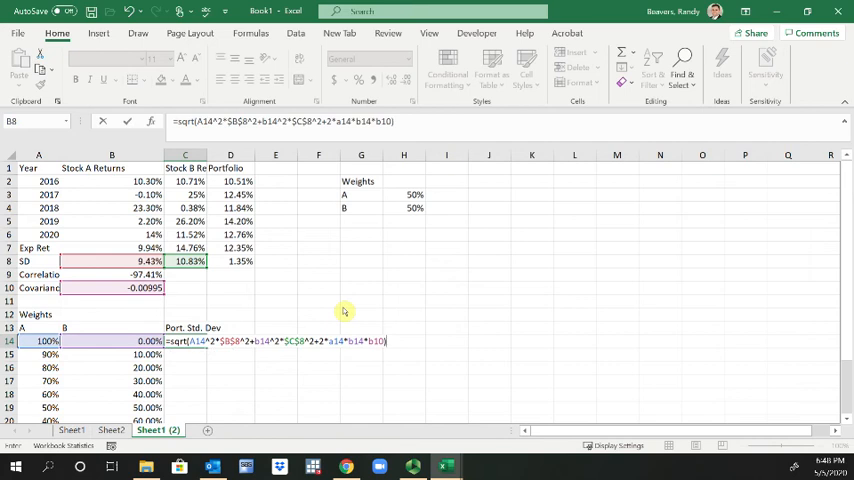
pyautogui.press('enter')
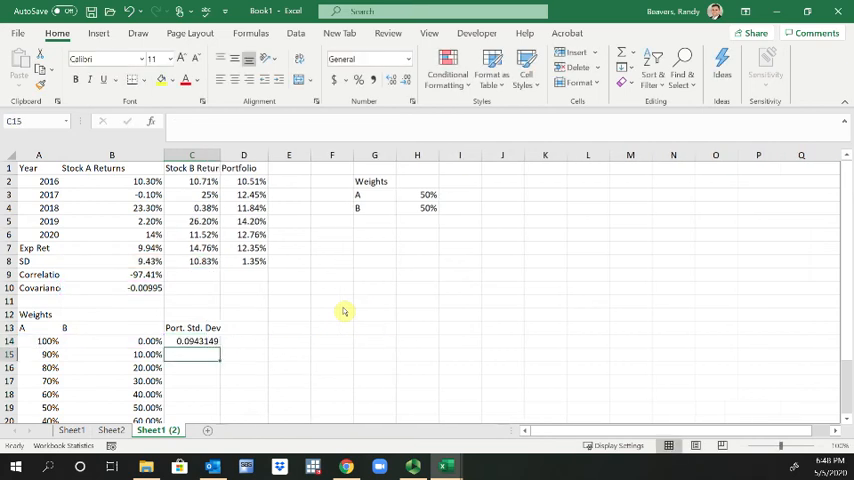
# - Format C14 as a percentage and fill the formula down all weight rows
pyautogui.click(191, 341)
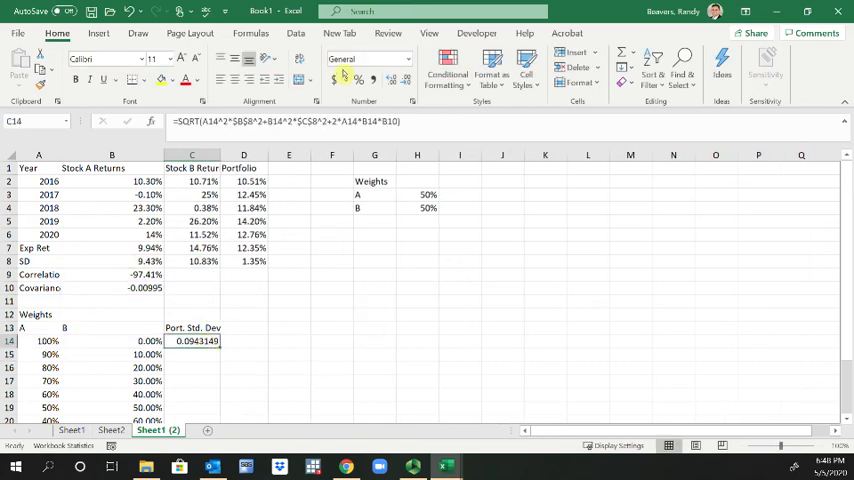
pyautogui.click(398, 80)
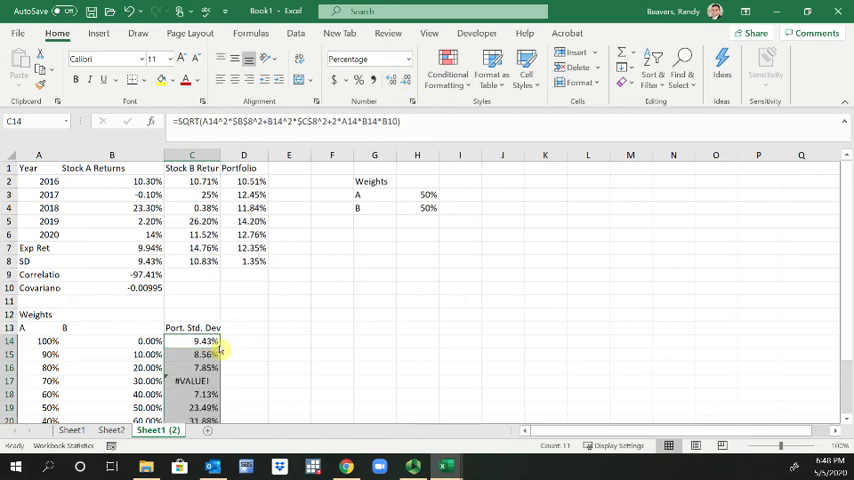
pyautogui.doubleClick(191, 341)
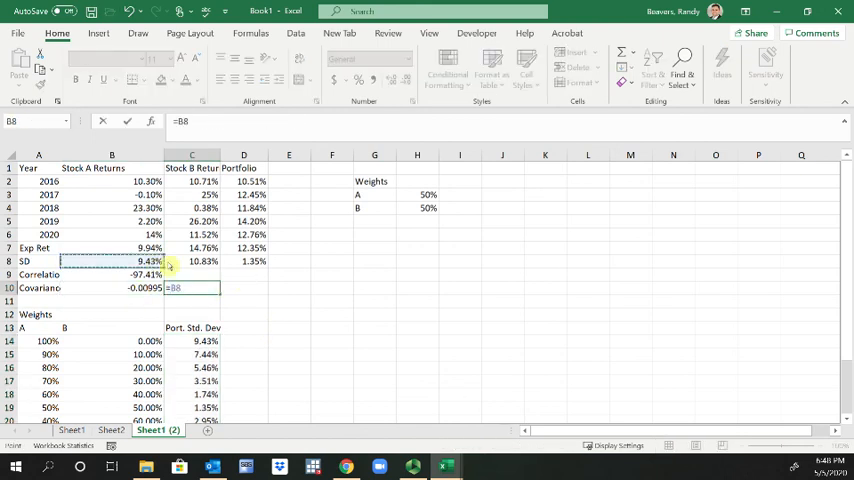
# - Enter =B8*C8*B9 in C10 to derive covariance -0.00995211
pyautogui.click(191, 261)
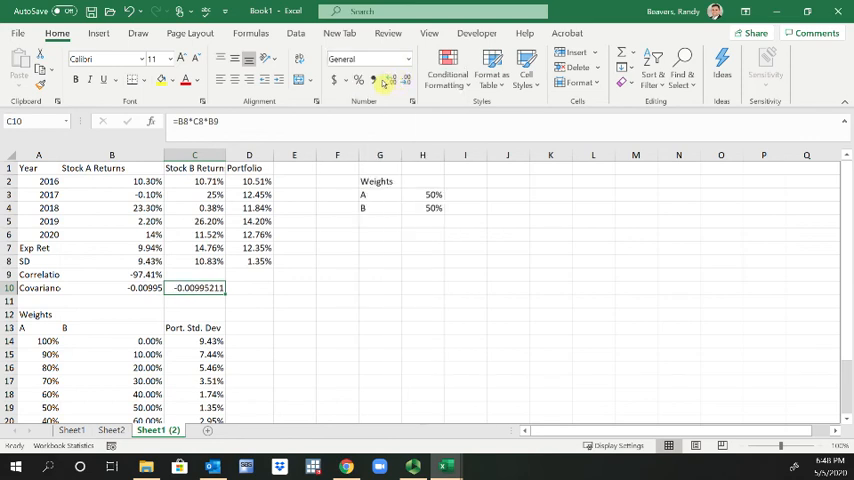
pyautogui.scroll(-3)
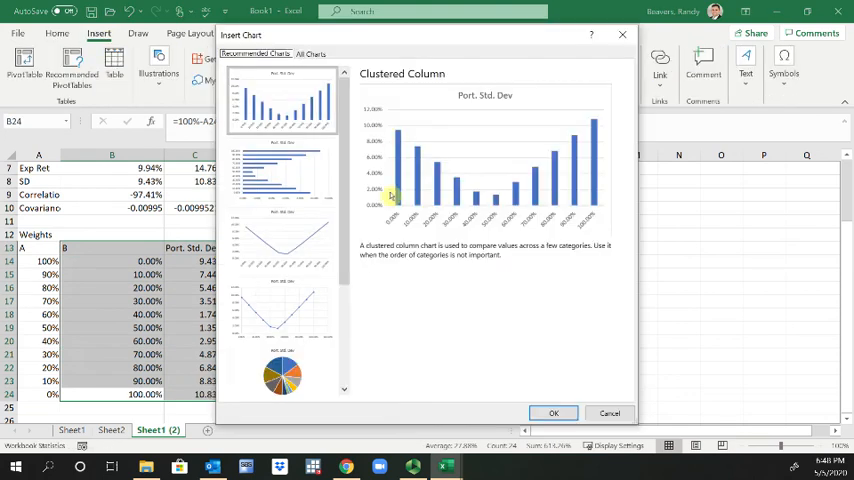
# - Insert the recommended Line chart of B13:C24 and drag it lower on the sheet
pyautogui.click(283, 240)
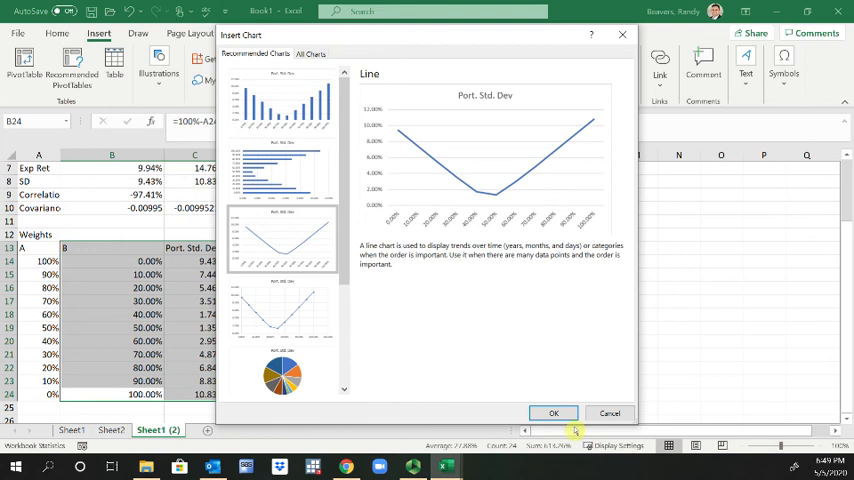
pyautogui.click(553, 413)
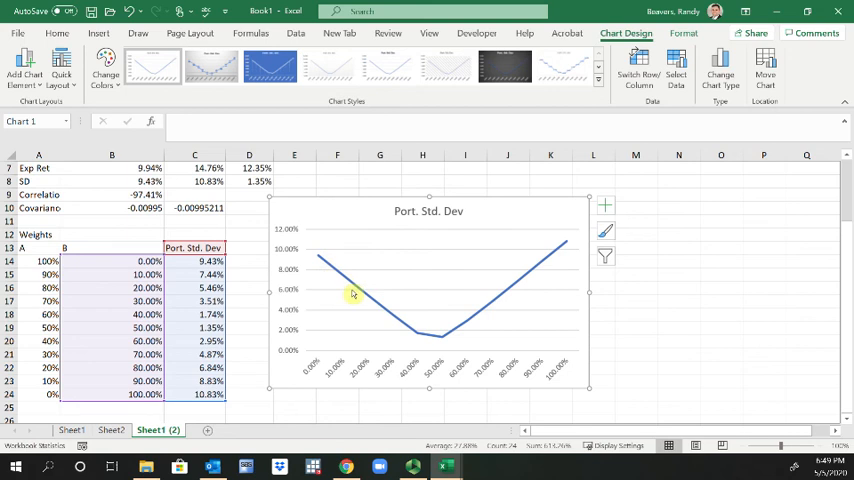
pyautogui.moveTo(563, 251)
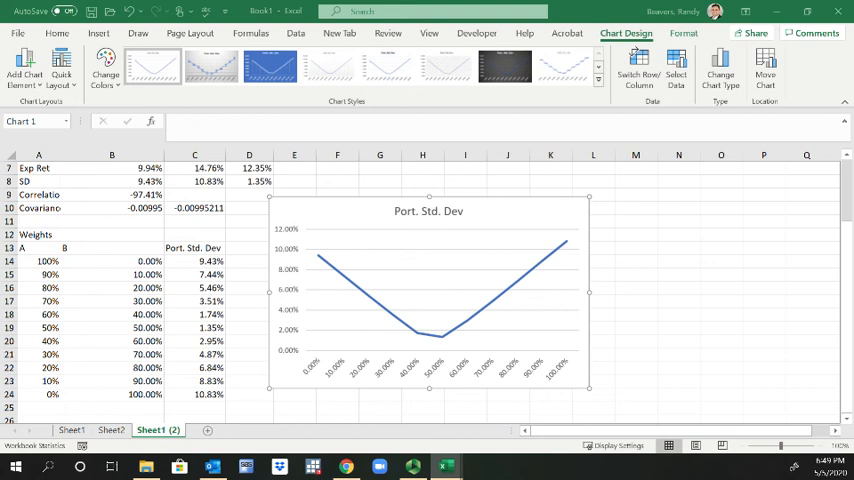
pyautogui.moveTo(38, 247); pyautogui.dragTo(194, 394)
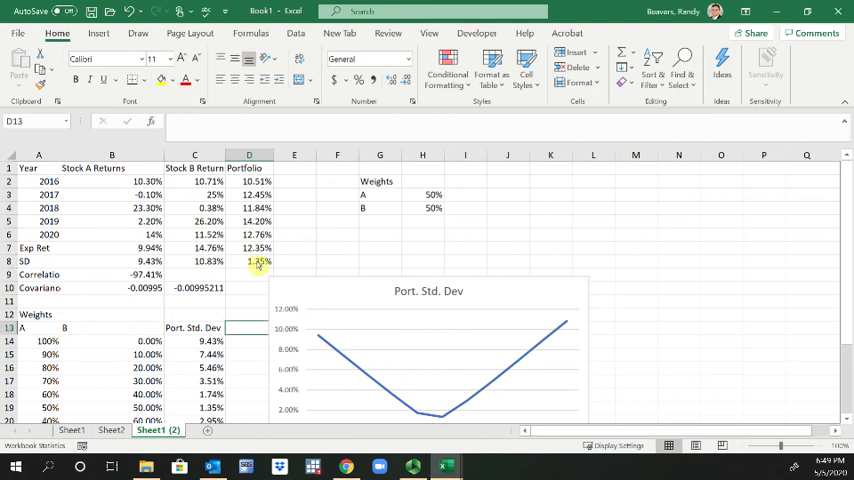
# - Solve to minimize D8 by changing H3:H4, then restore the original weights and reopen Solver
pyautogui.click(296, 33)
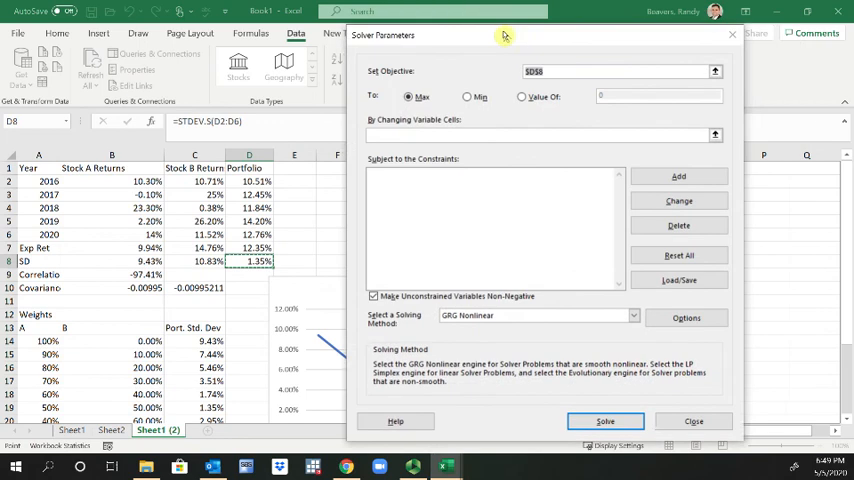
pyautogui.click(466, 96)
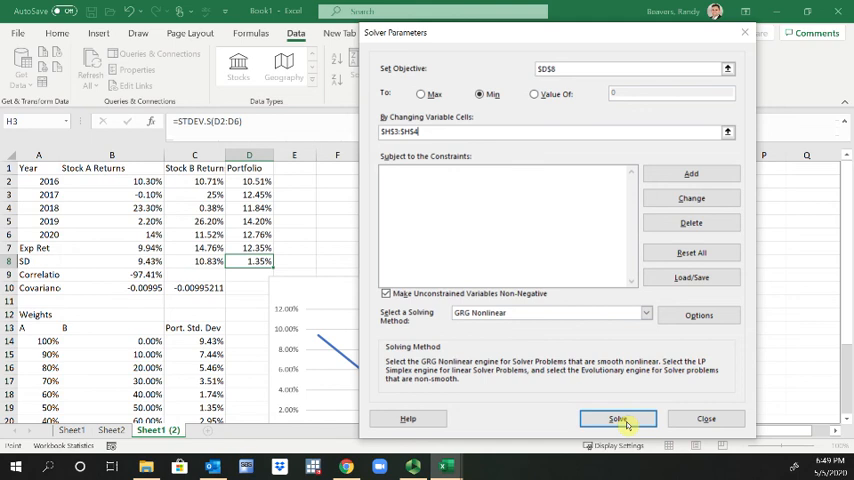
pyautogui.click(617, 418)
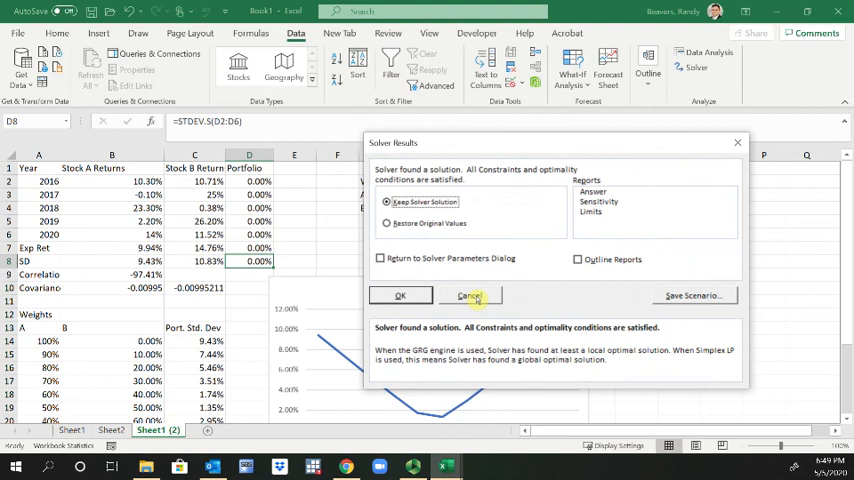
pyautogui.click(387, 223)
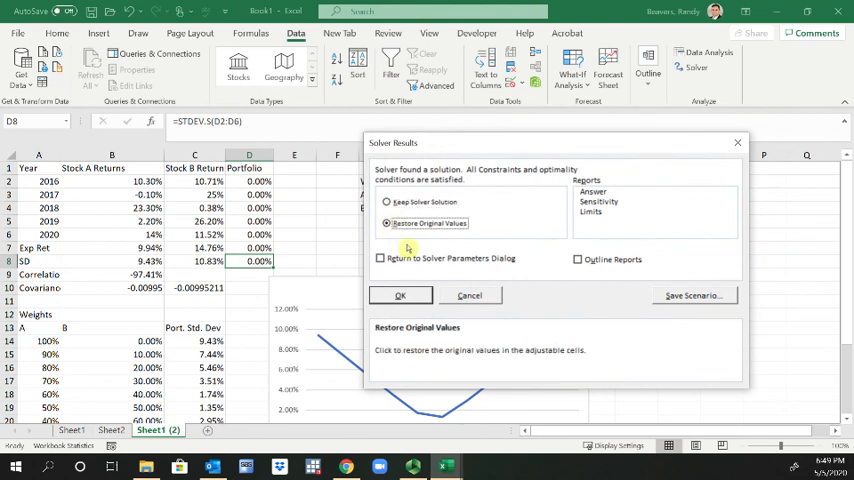
pyautogui.click(400, 294)
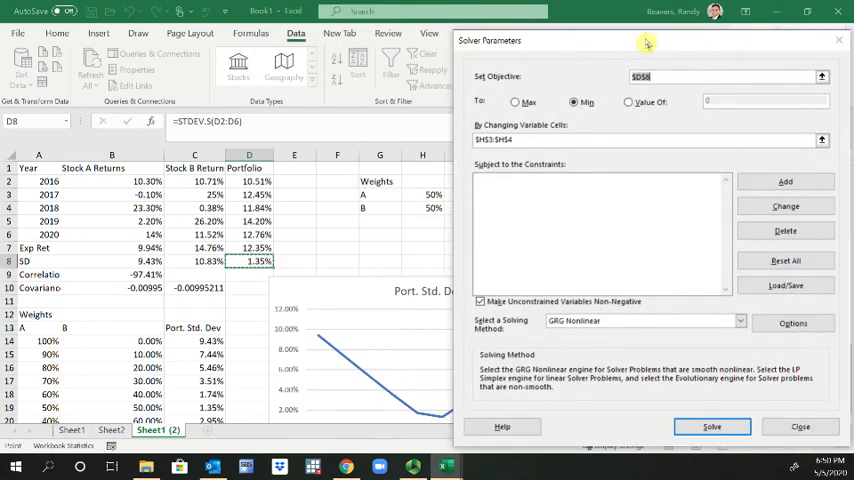
# - Try adding the constraint $H$3+$H$4 = 1, dismiss the invalid-reference error, and cancel
pyautogui.click(800, 427)
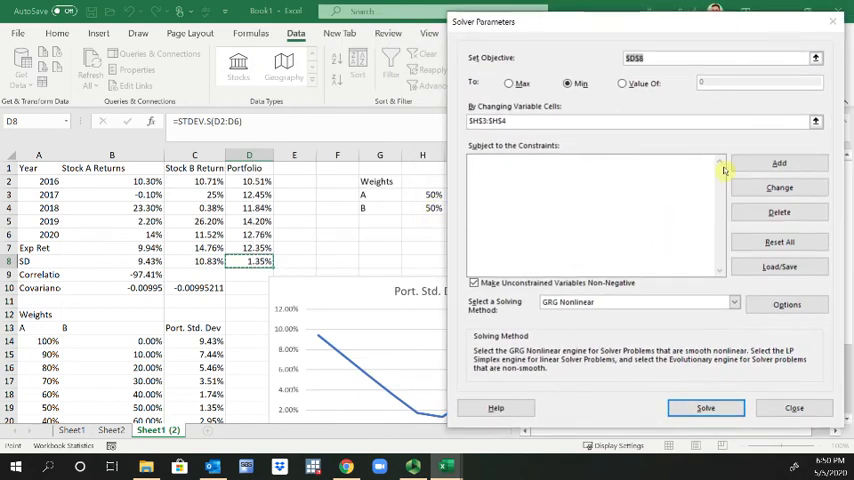
pyautogui.click(779, 163)
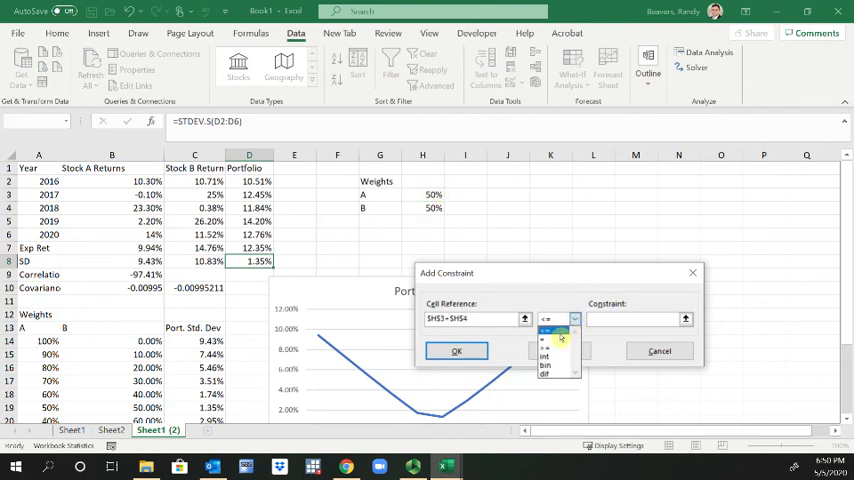
pyautogui.click(544, 340)
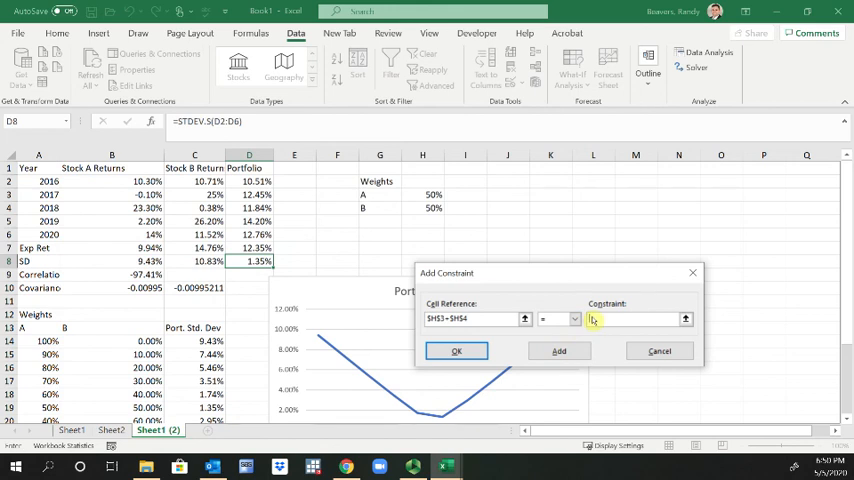
pyautogui.click(456, 350)
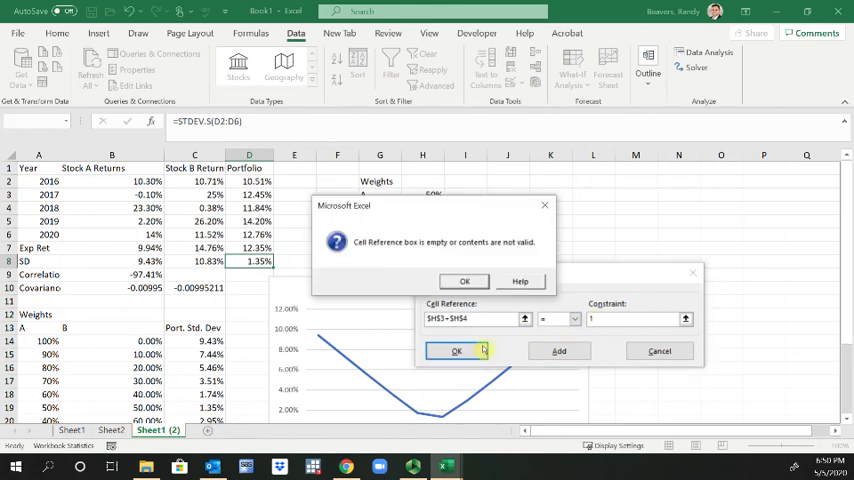
pyautogui.click(464, 281)
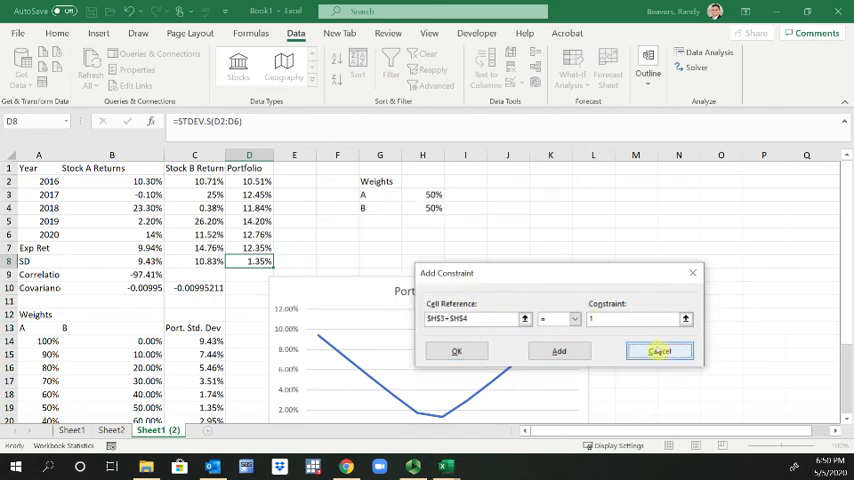
pyautogui.click(659, 351)
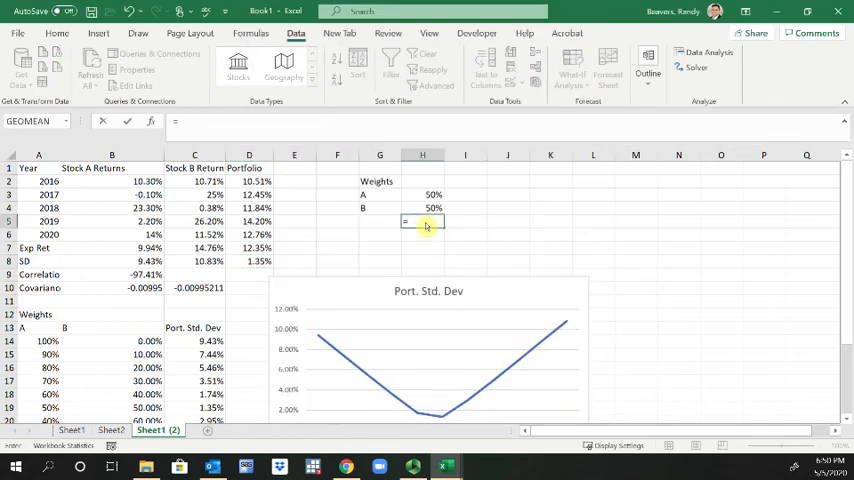
# - Sum H3:H4 in H5, constrain H5 = 1, solve for 54%/46%, then keep original weights
pyautogui.write('=sum(')
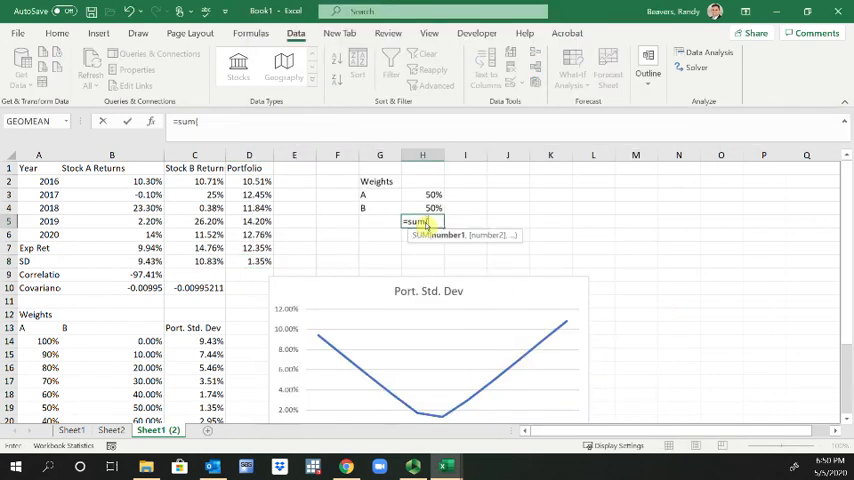
pyautogui.moveTo(422, 194); pyautogui.dragTo(422, 208)
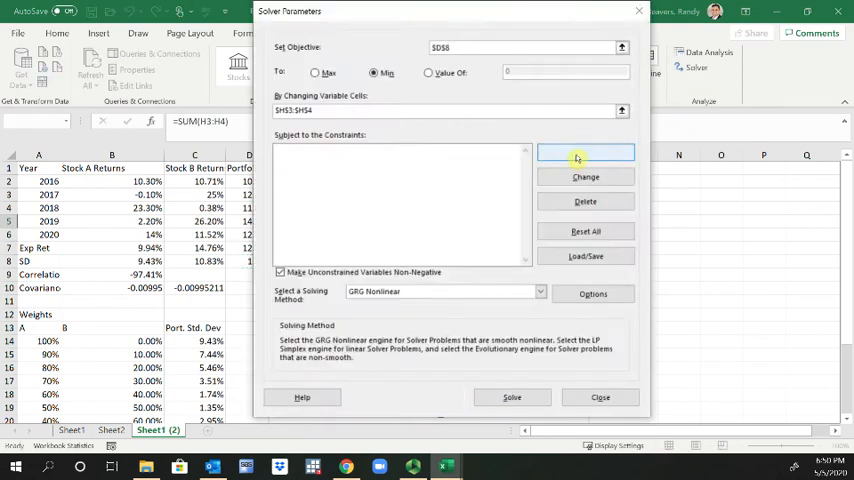
pyautogui.click(585, 152)
pyautogui.write('1')
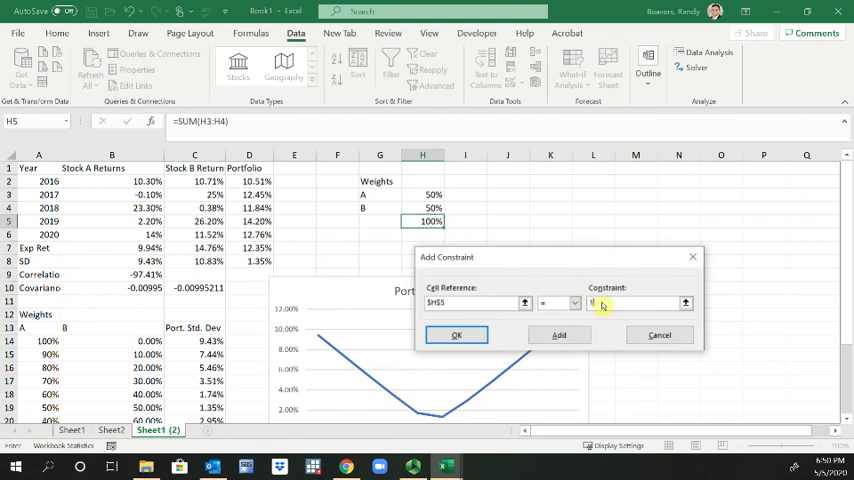
pyautogui.click(559, 334)
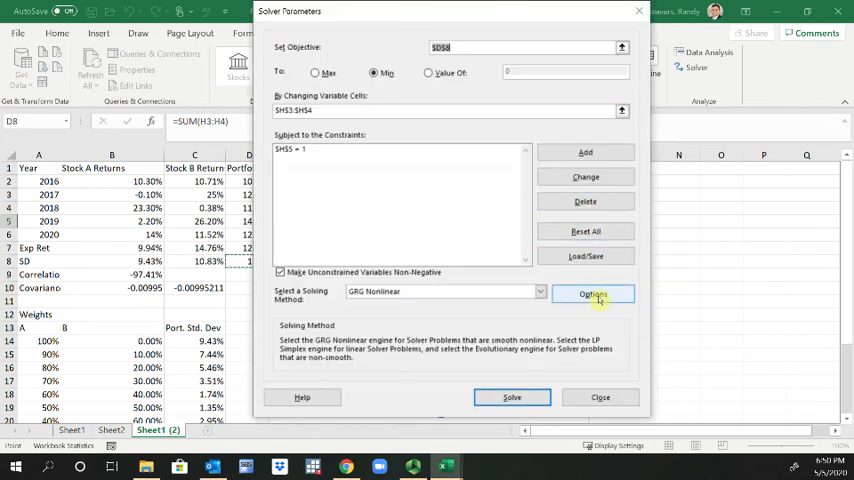
pyautogui.click(511, 397)
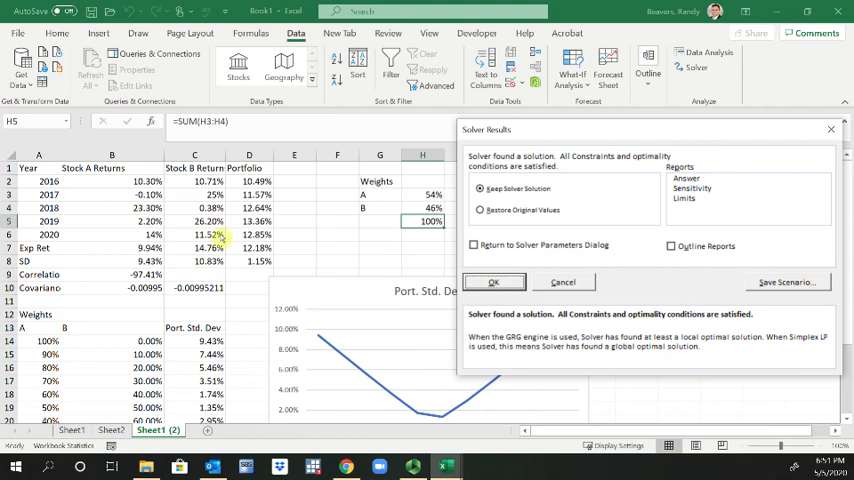
pyautogui.moveTo(267, 278)
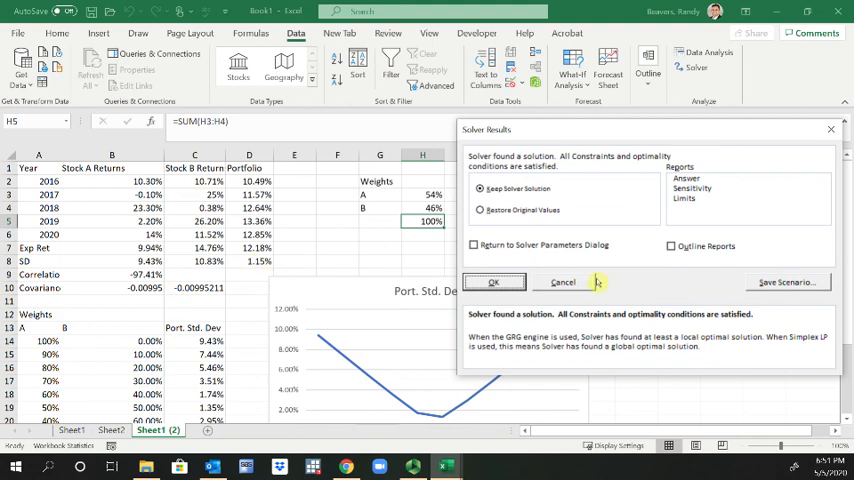
pyautogui.click(492, 282)
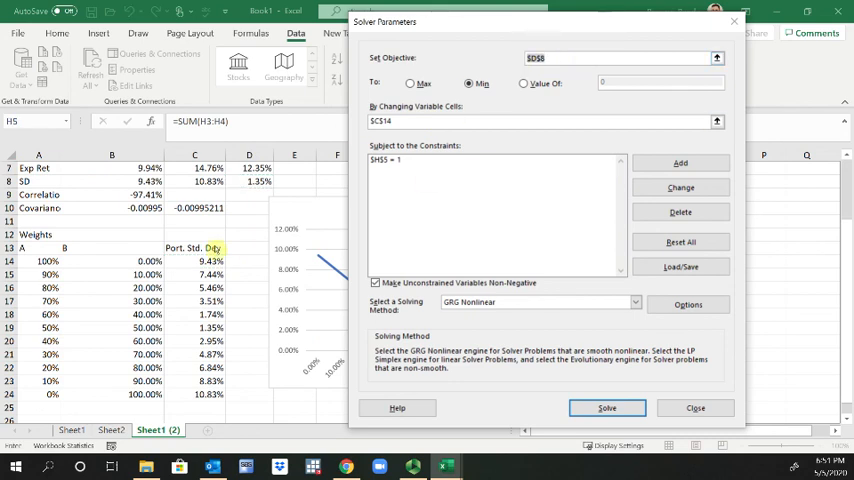
pyautogui.moveTo(425, 276)
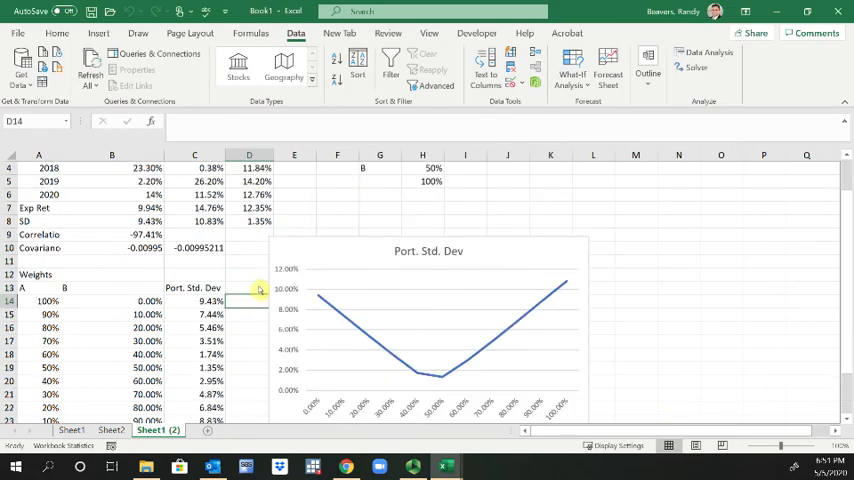
# - Total A14:B14 in D14 with =SUM, then set Solver to minimize C14 by changing A14:B14
pyautogui.write('=sum(')
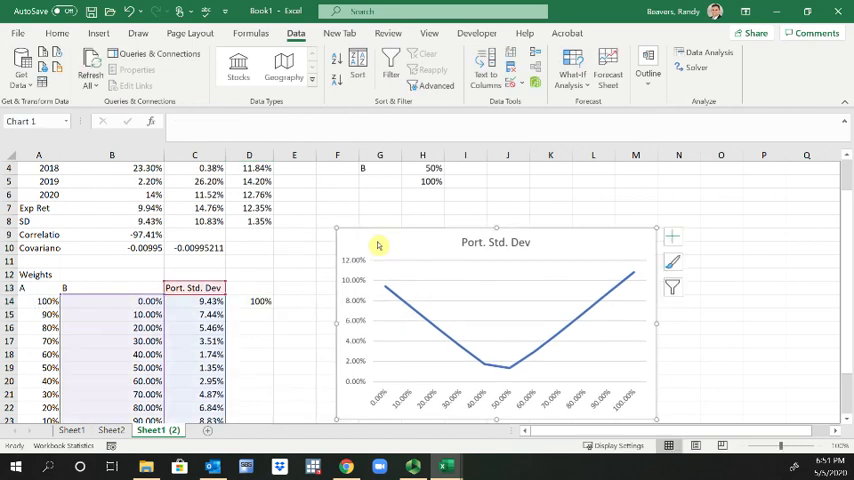
pyautogui.click(249, 301)
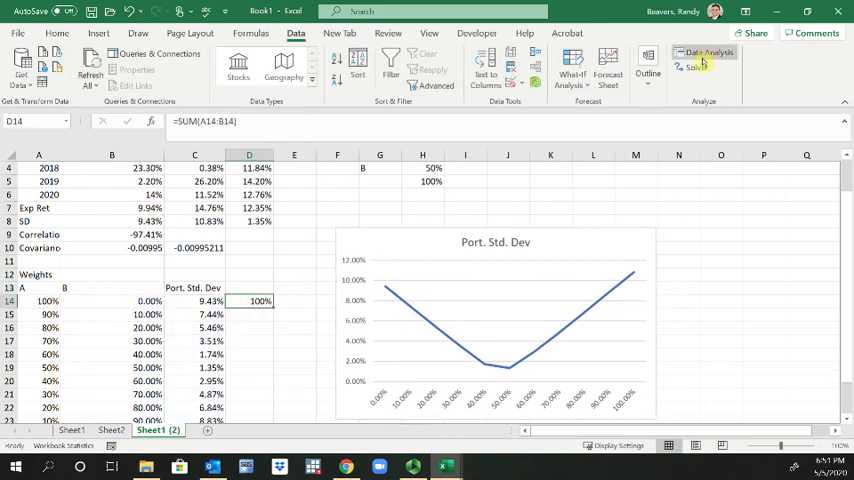
pyautogui.click(694, 67)
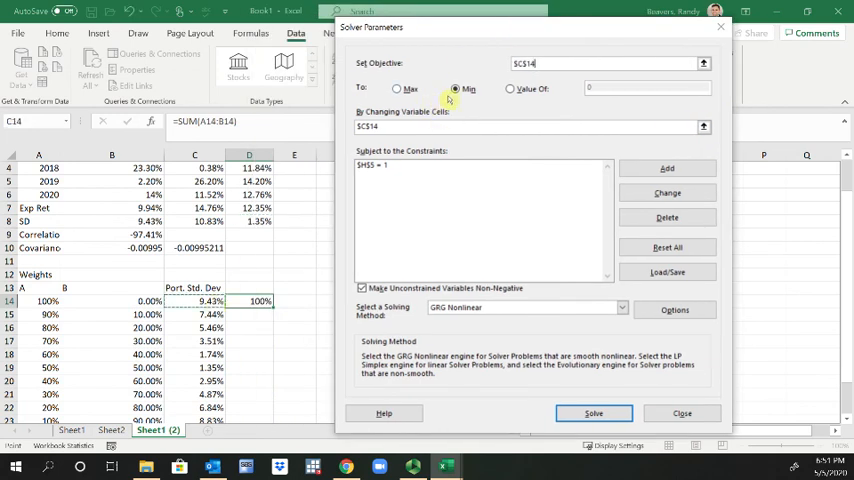
pyautogui.click(593, 413)
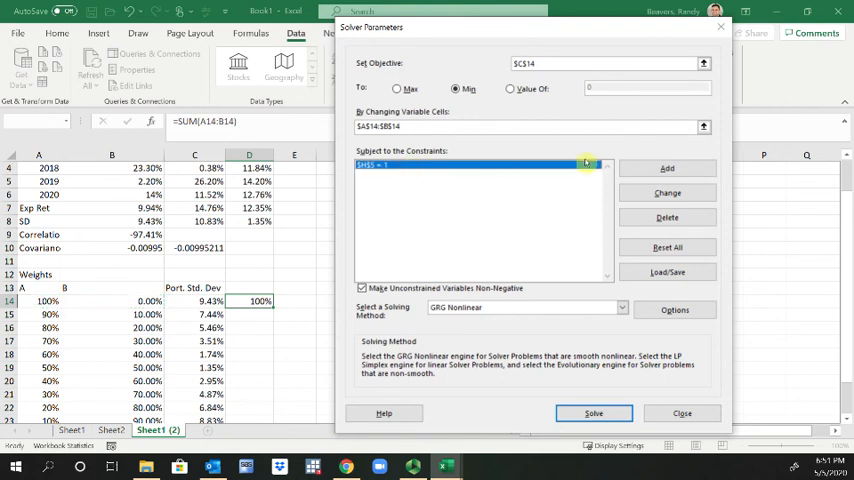
pyautogui.click(666, 192)
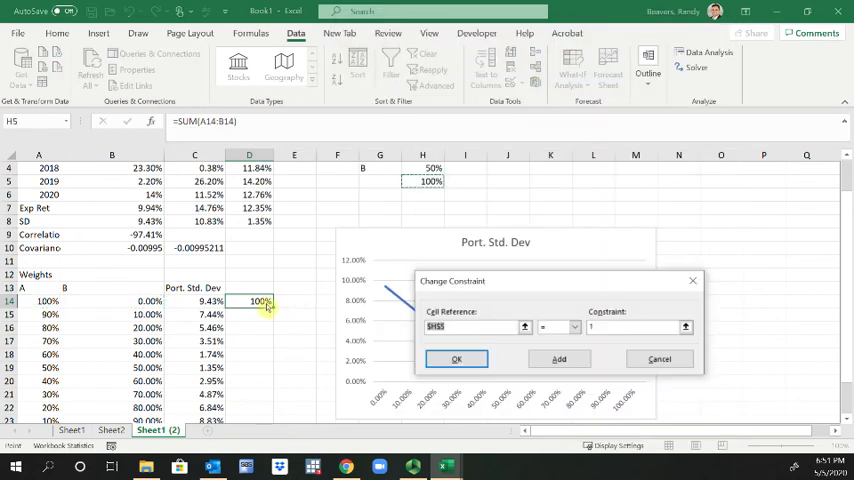
pyautogui.click(456, 359)
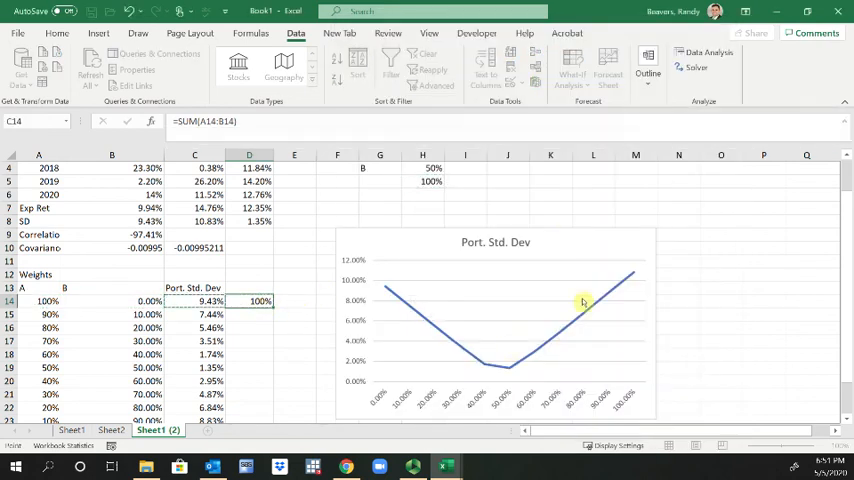